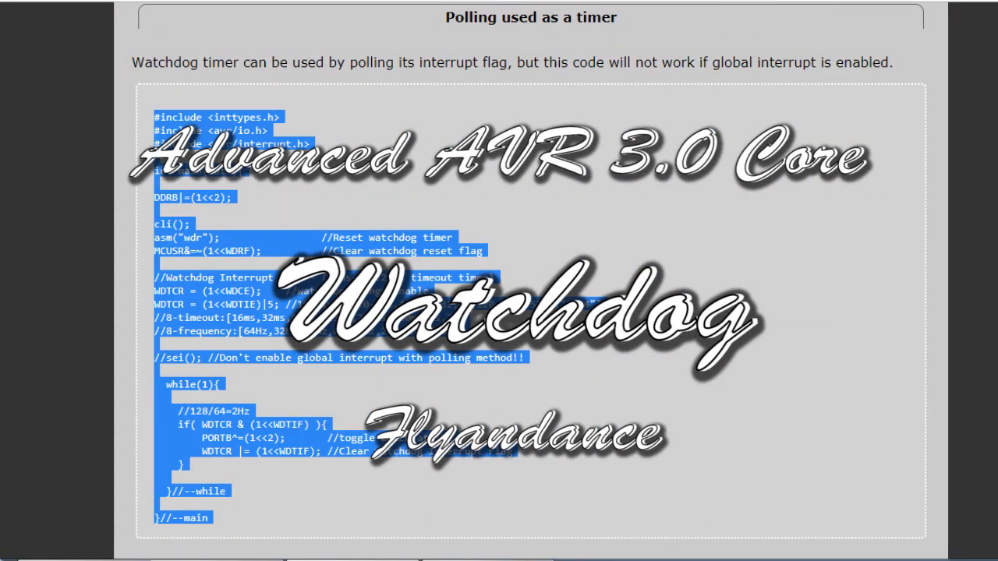
Paste the watchdog LED-toggle polling code into Watchdog_Attiny13.c below the header comment.
click(721, 12)
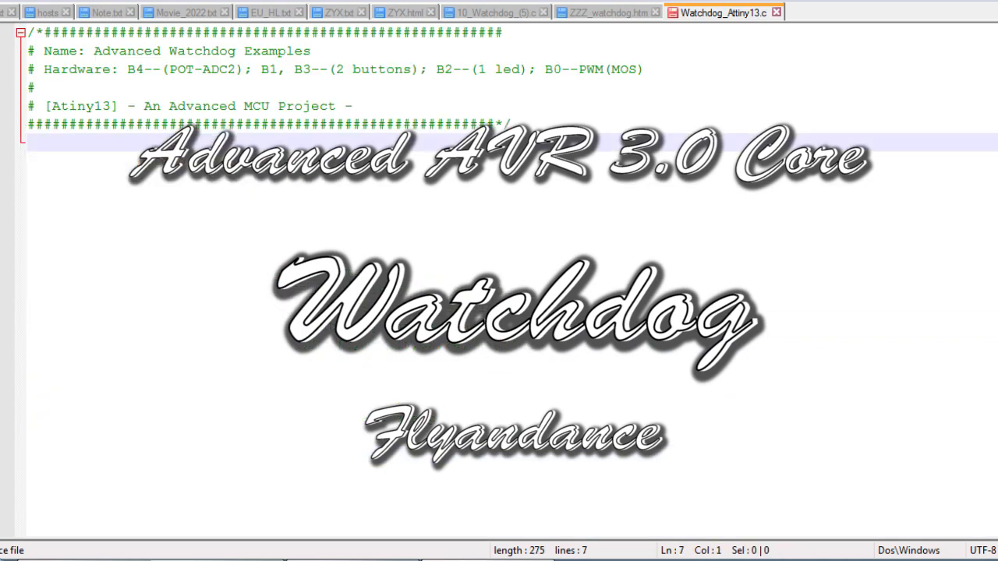
scroll(down, 3)
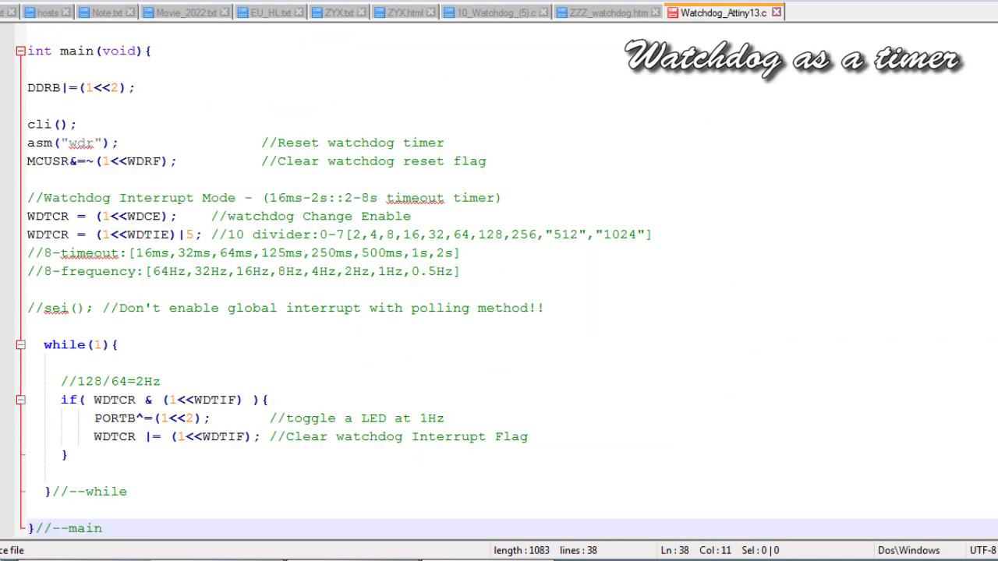